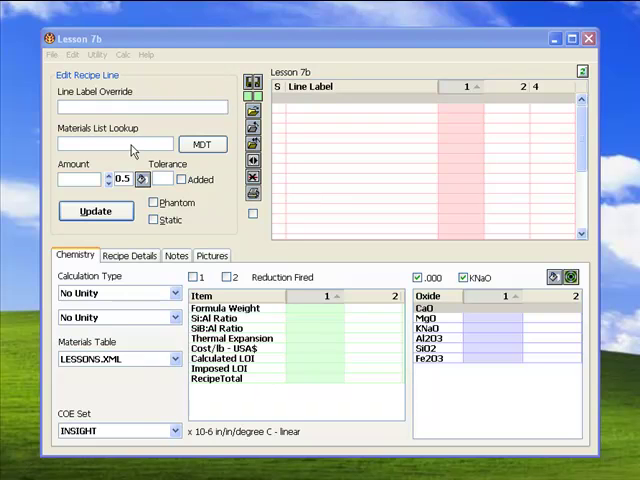
- Add 100 parts F-4 Feldspar and a Nepheline Syenite line, calculating with RO Unity
type("f-4")
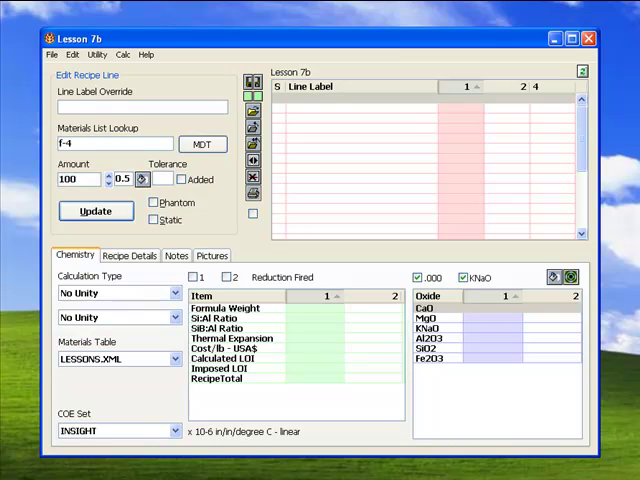
left_click(96, 210)
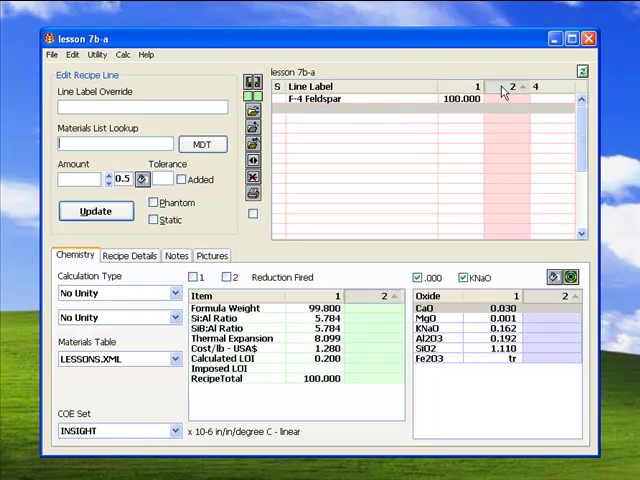
type("nepheli")
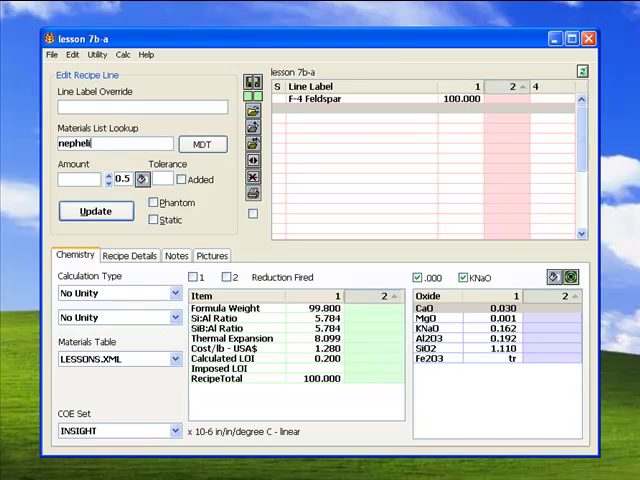
left_click(96, 210)
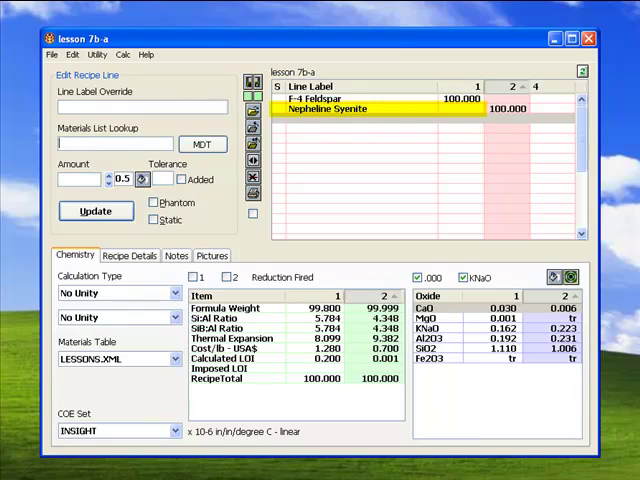
left_click(116, 292)
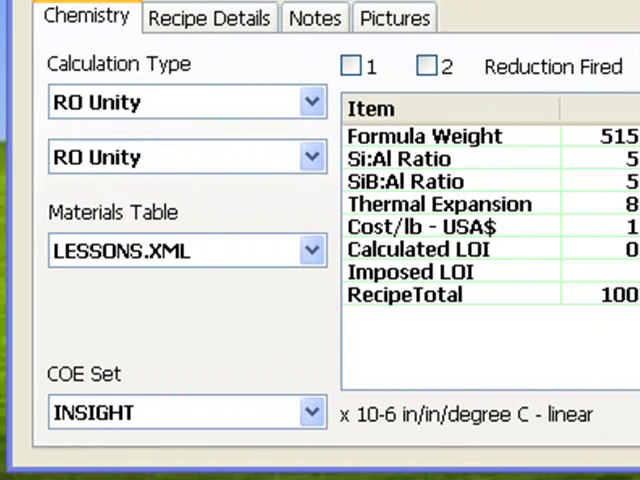
left_click(184, 102)
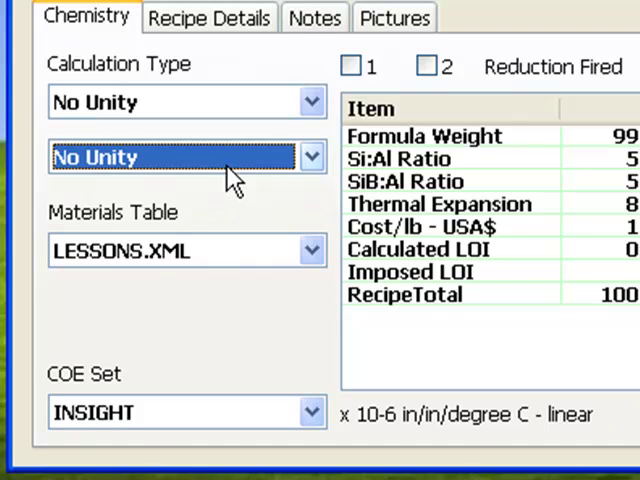
mouse_move(550, 184)
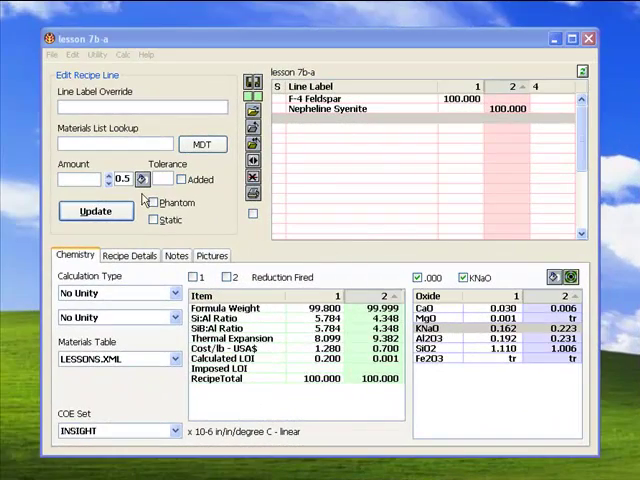
- Lower Nepheline Syenite from 100 via 92 and 72 to 72.5, matching KNaO 0.162
left_click(432, 328)
type("4")
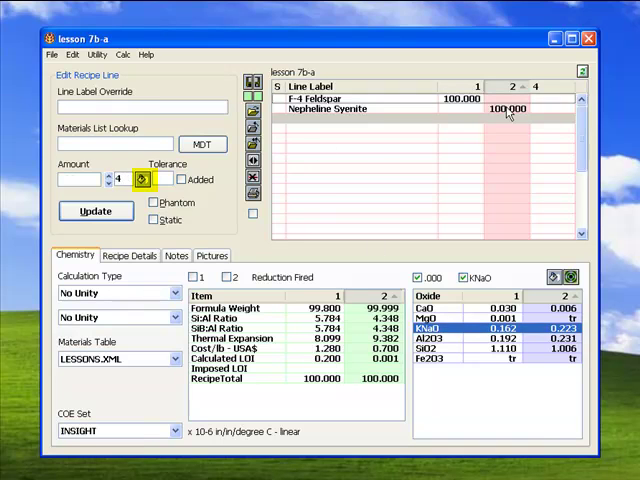
left_click(330, 108)
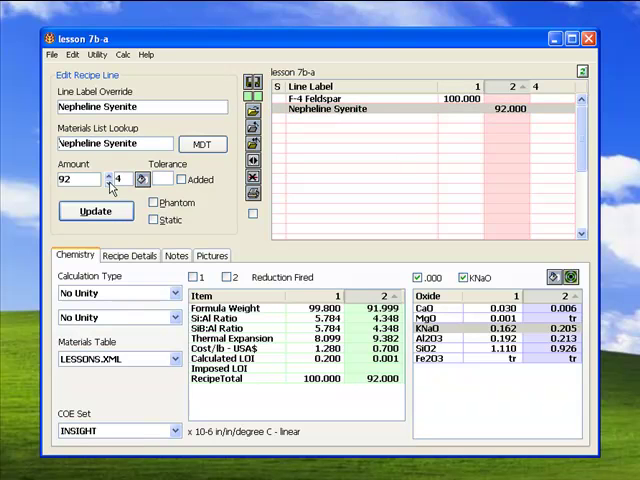
left_click(108, 184)
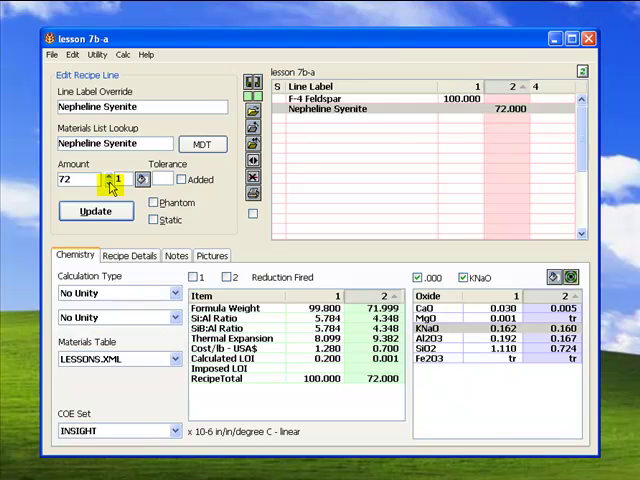
left_click(110, 174)
type("0.5")
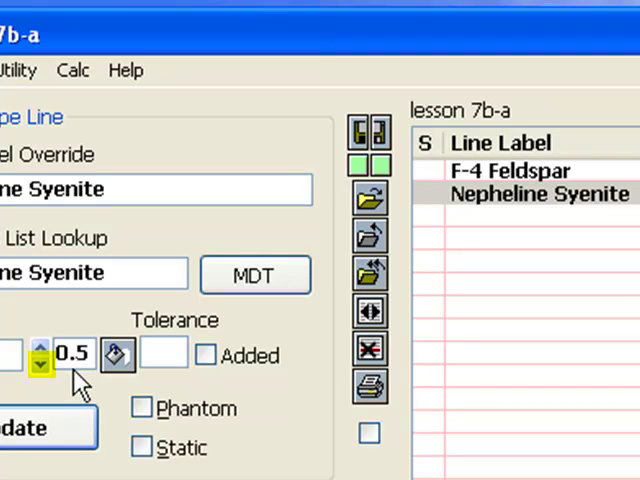
mouse_move(60, 384)
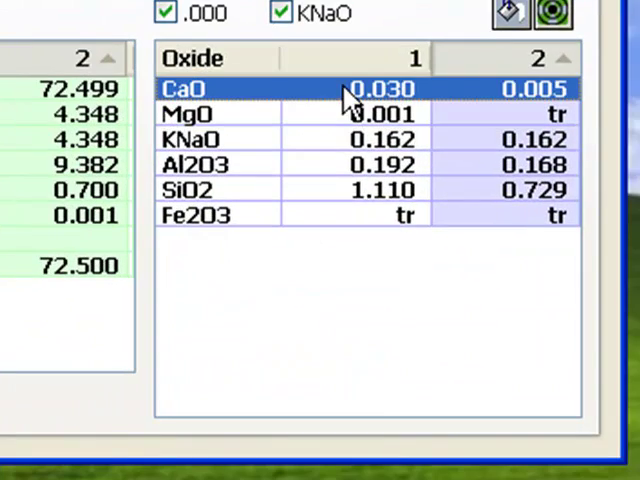
mouse_move(428, 120)
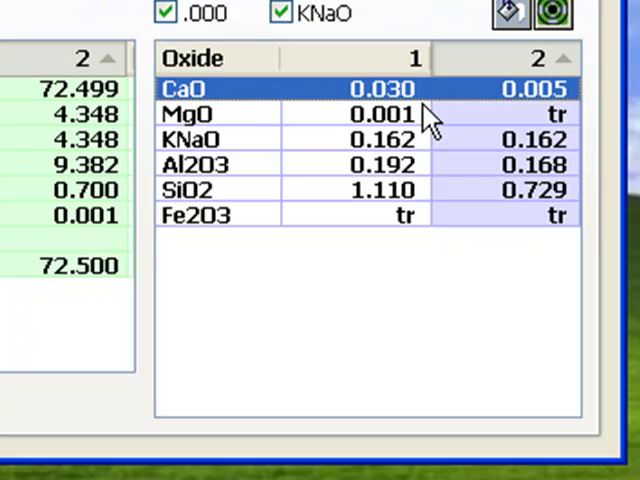
- Choose CaO as the oxide to make up and look up Wollastonite as its source
left_click(380, 88)
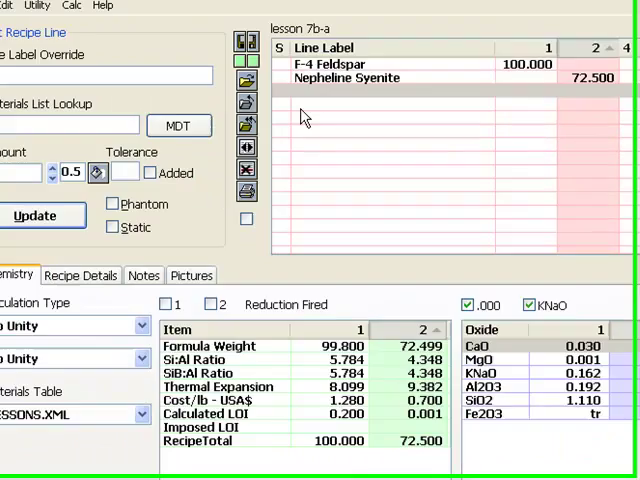
type("wolla")
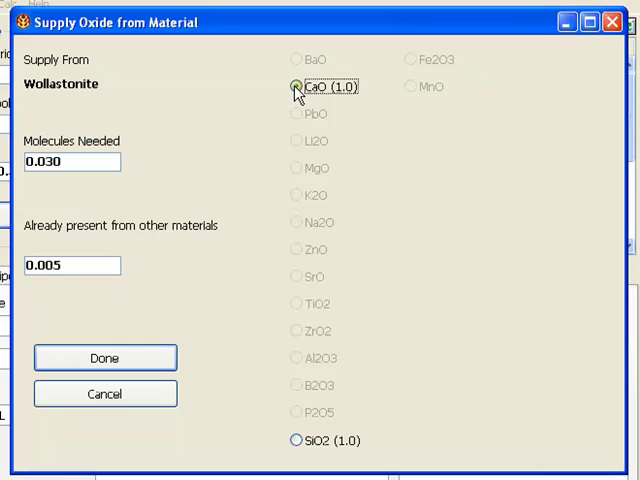
- Supply CaO with 2.905 Wollastonite and Al2O3 with 6.095 Kaolin in the second recipe
left_click(296, 88)
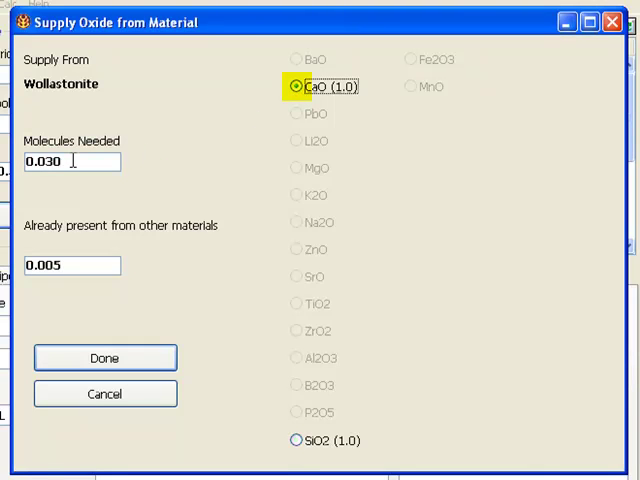
left_click(72, 160)
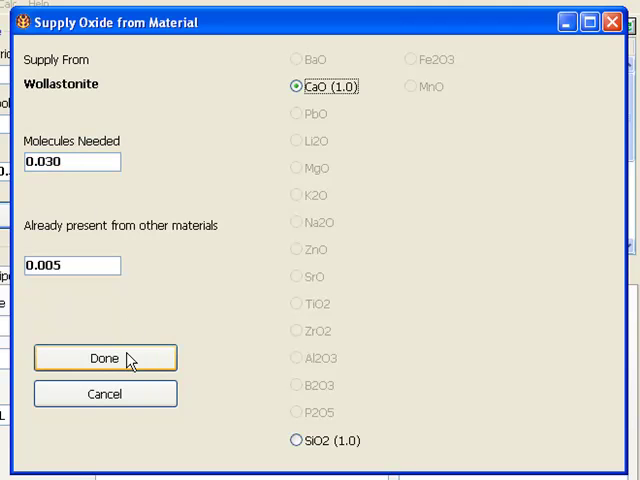
left_click(104, 358)
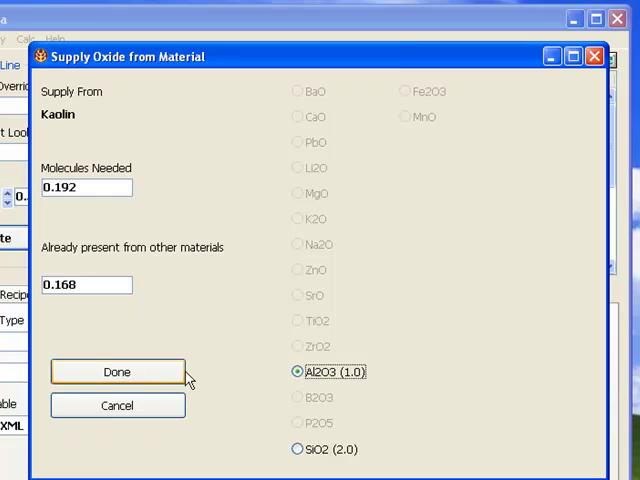
left_click(116, 372)
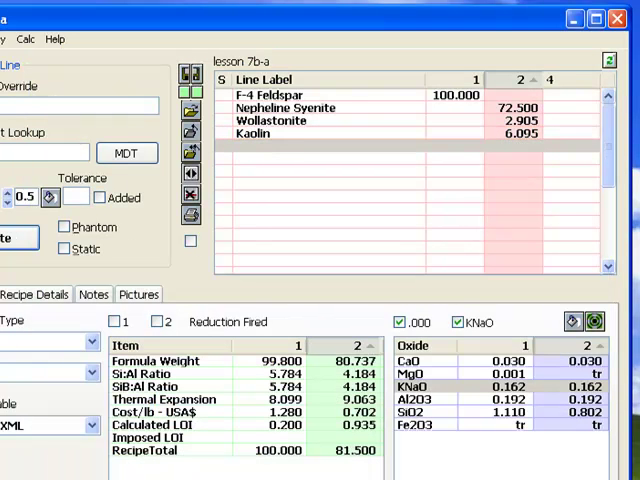
- Load the Lesson 7b recipe: 138 F-4 Feldspar against 100 Nepheline Syenite
double_click(498, 412)
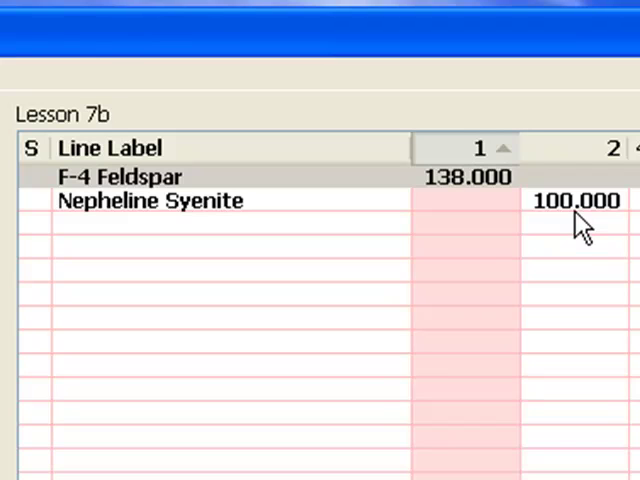
mouse_move(470, 204)
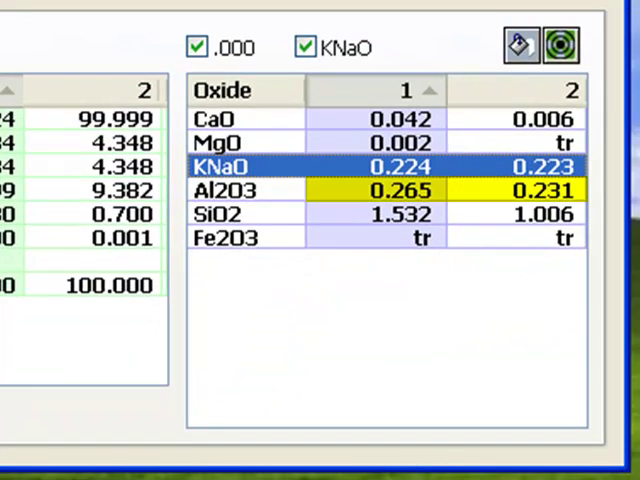
left_click(230, 190)
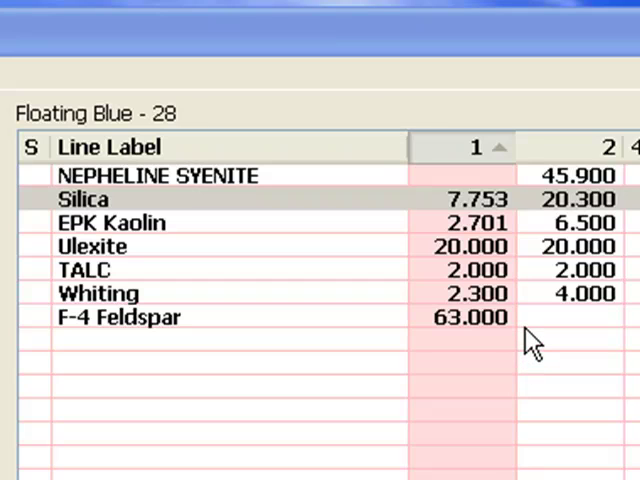
mouse_move(564, 270)
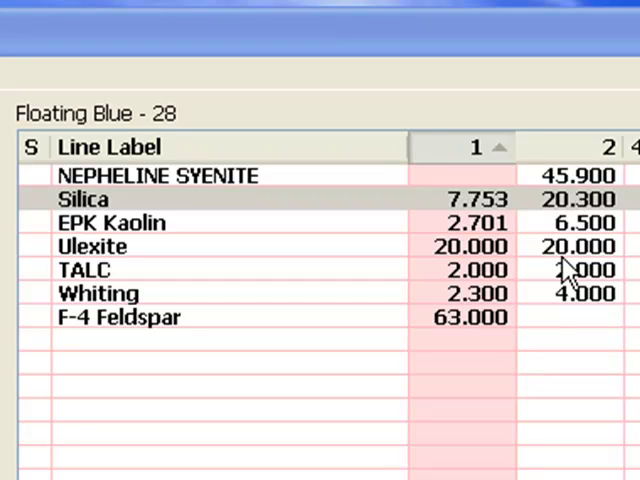